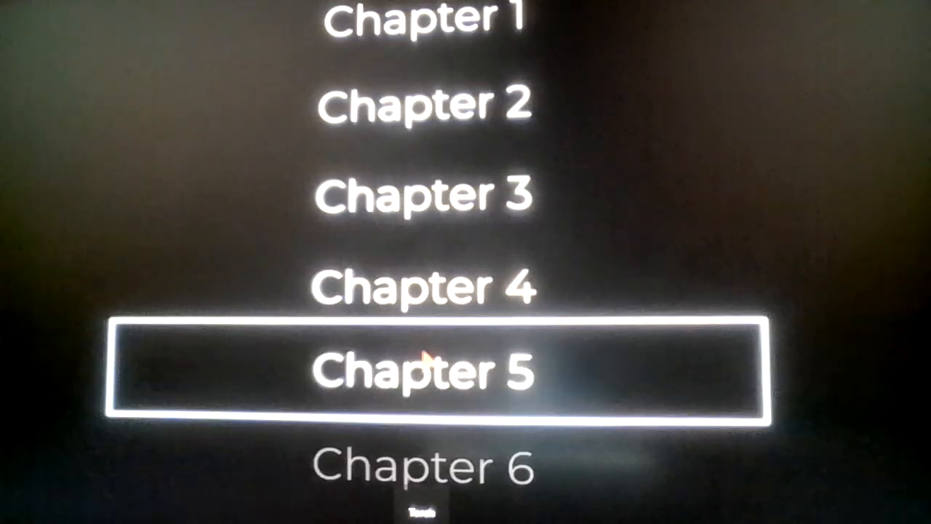
Move the story-mode chapter highlight down from Chapter 5 to Chapter 6.
{"action": "key", "text": "Down"}
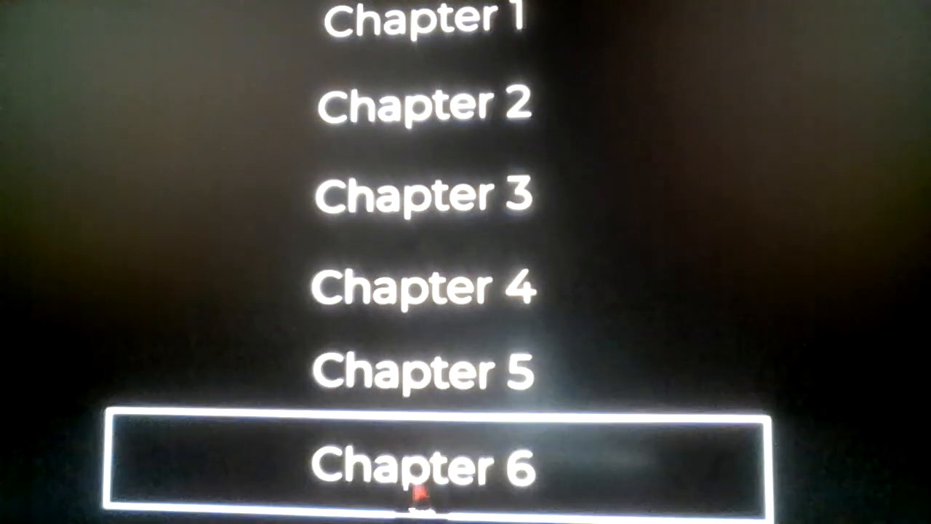